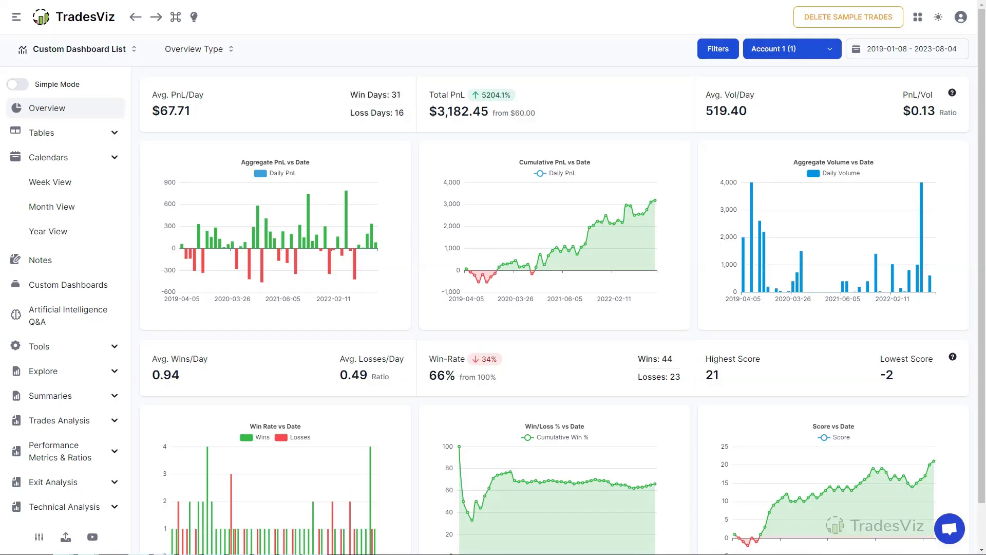
mouse_move(423, 274)
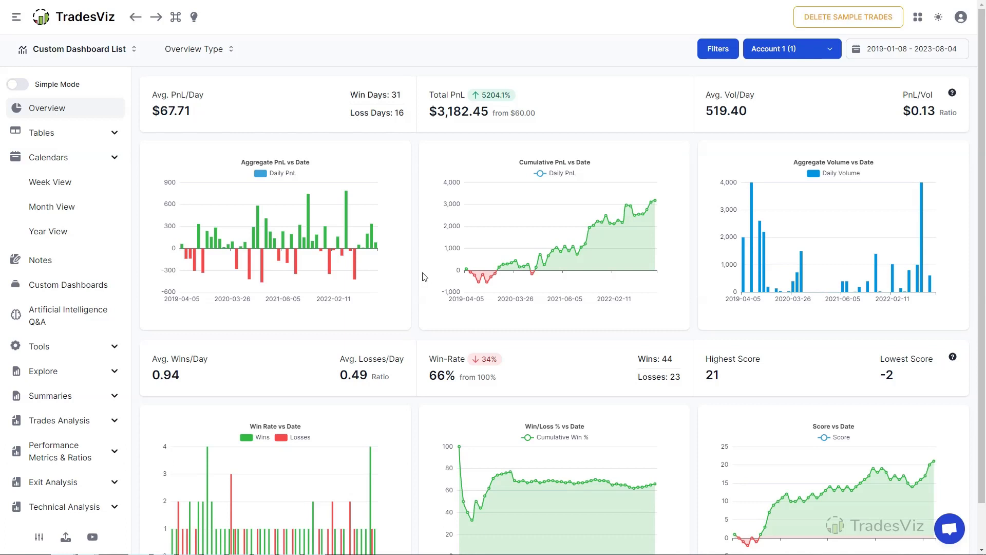
mouse_move(51, 207)
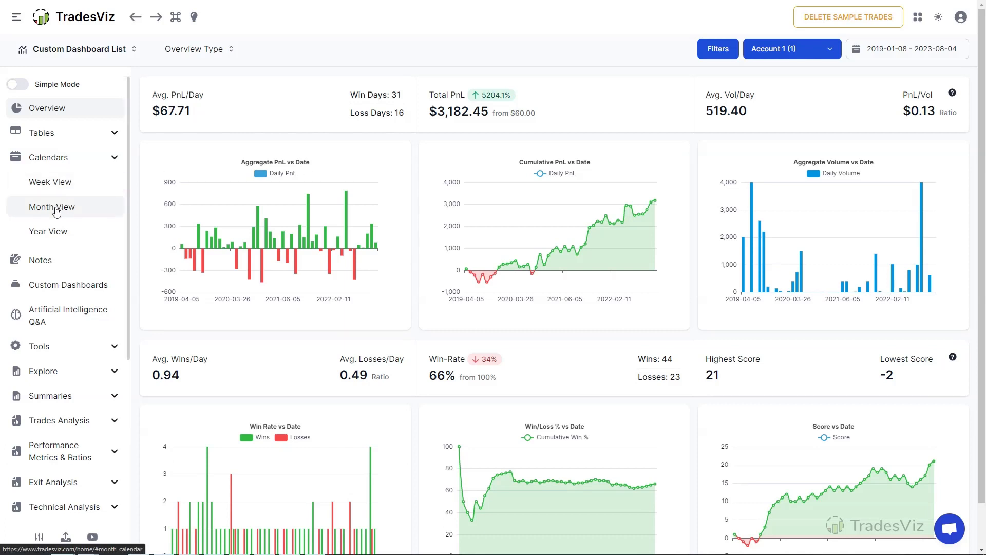
mouse_move(346, 82)
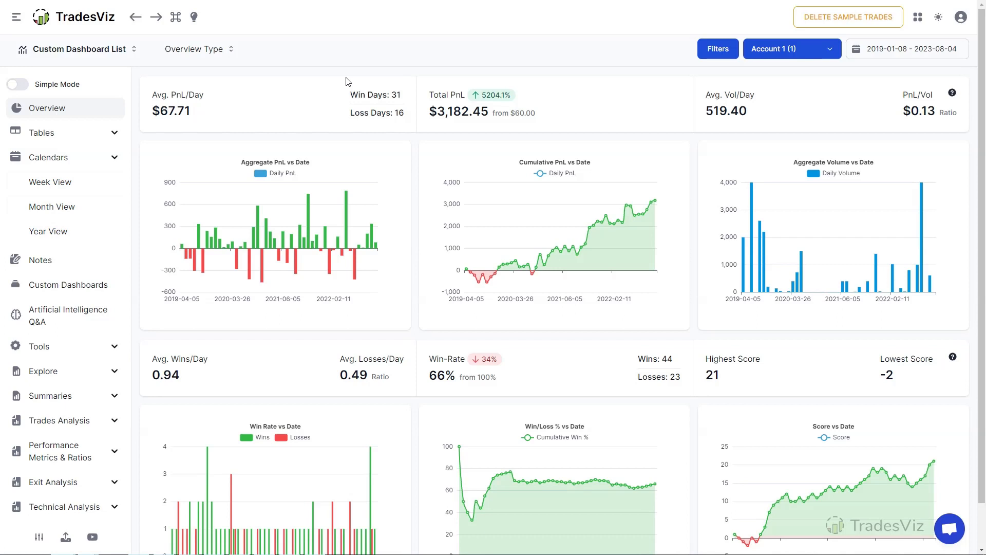
mouse_move(345, 98)
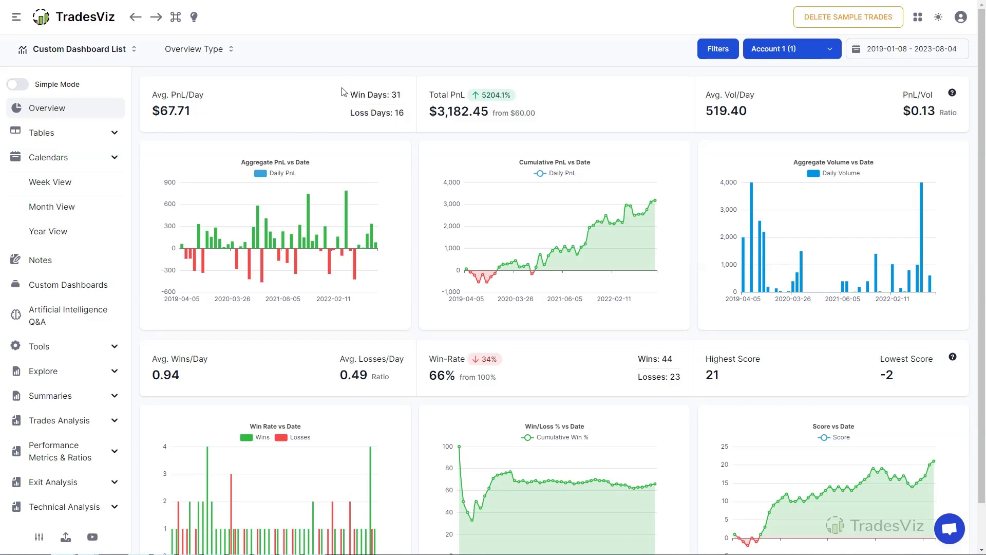
Open Month View from the Calendars sidebar group to show August 2023
click(49, 157)
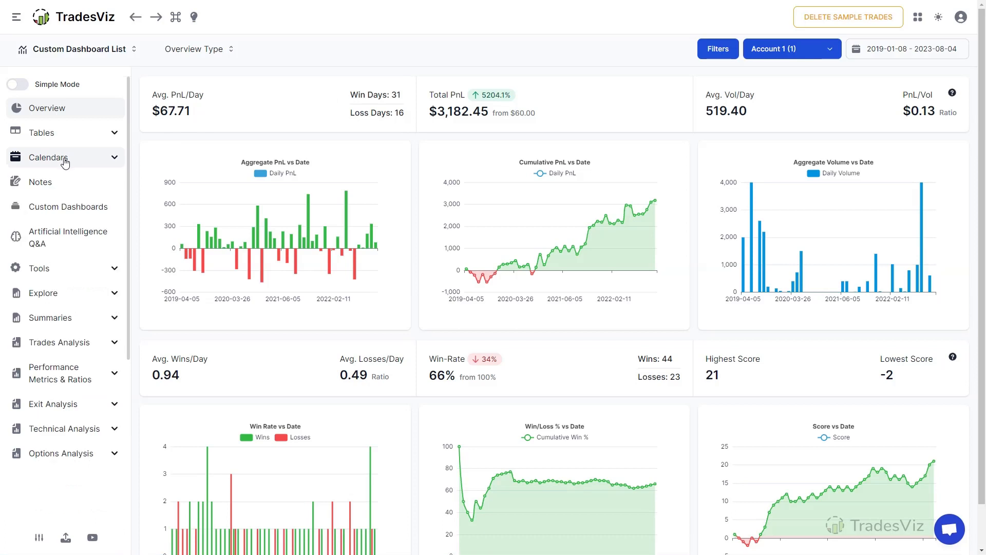
click(52, 206)
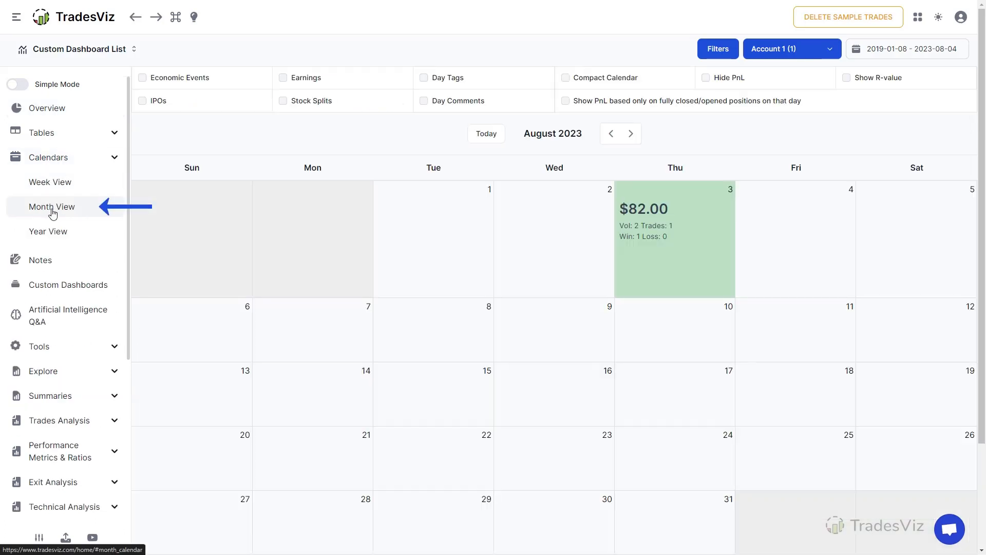
mouse_move(654, 221)
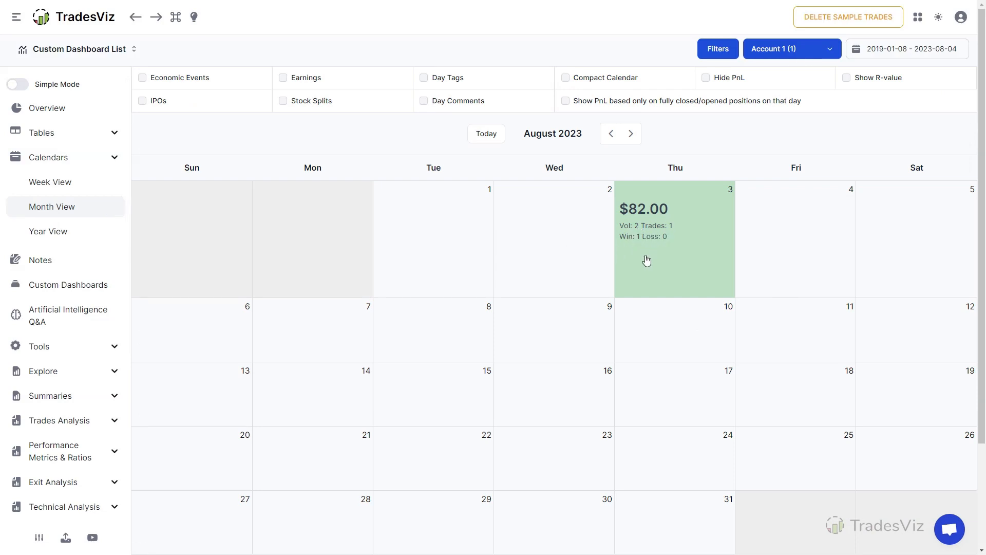
click(674, 260)
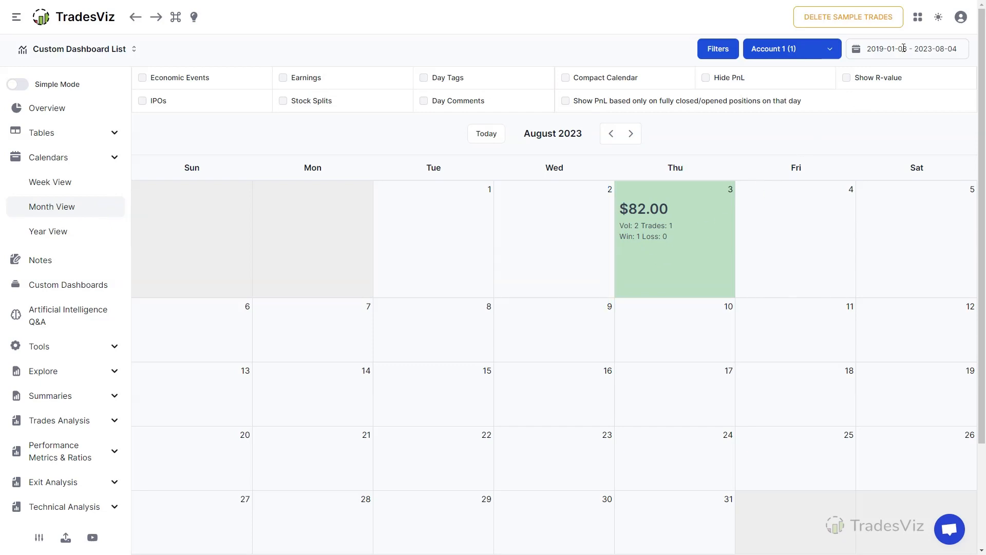
click(907, 49)
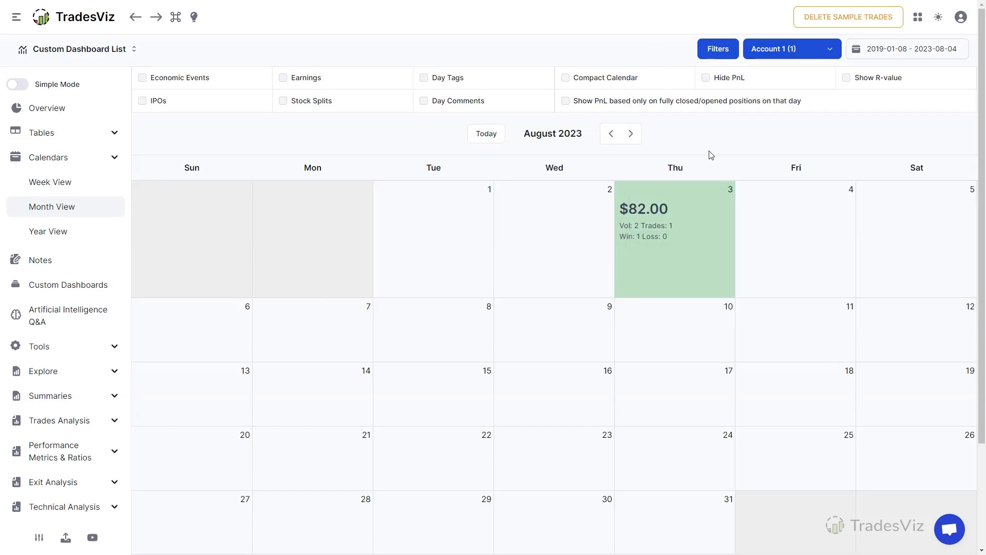
Step between months, then jump through the Year View heatmap to March 2022
click(631, 133)
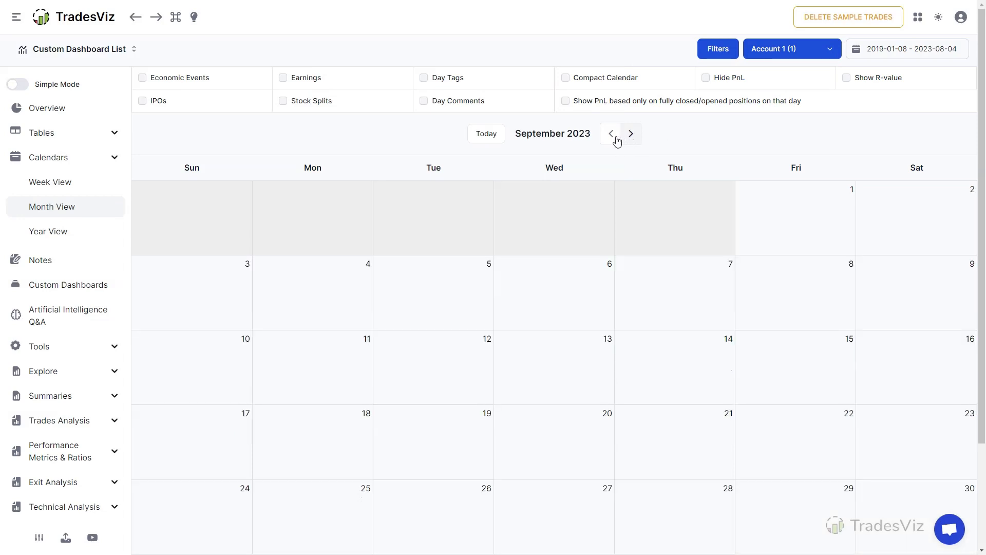
click(610, 133)
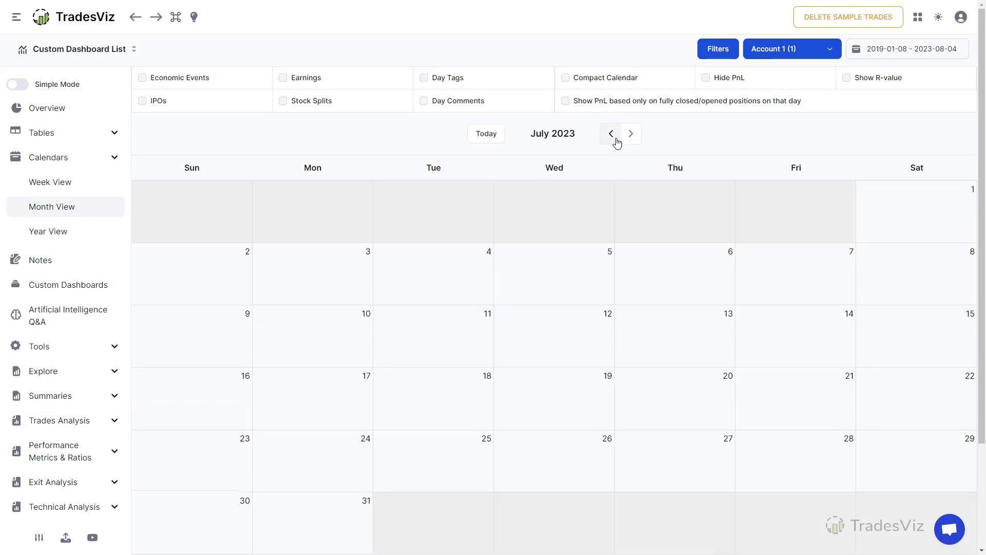
click(630, 134)
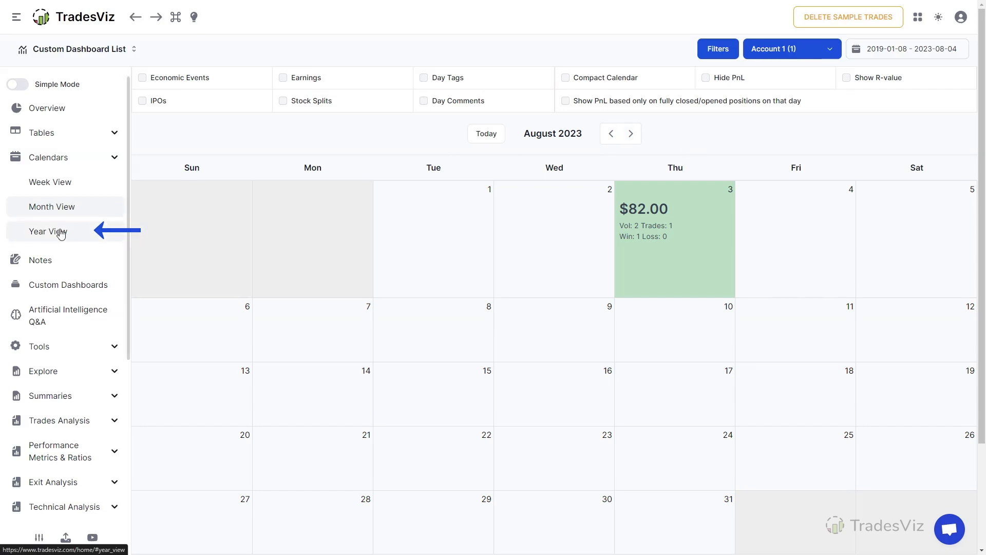
click(47, 230)
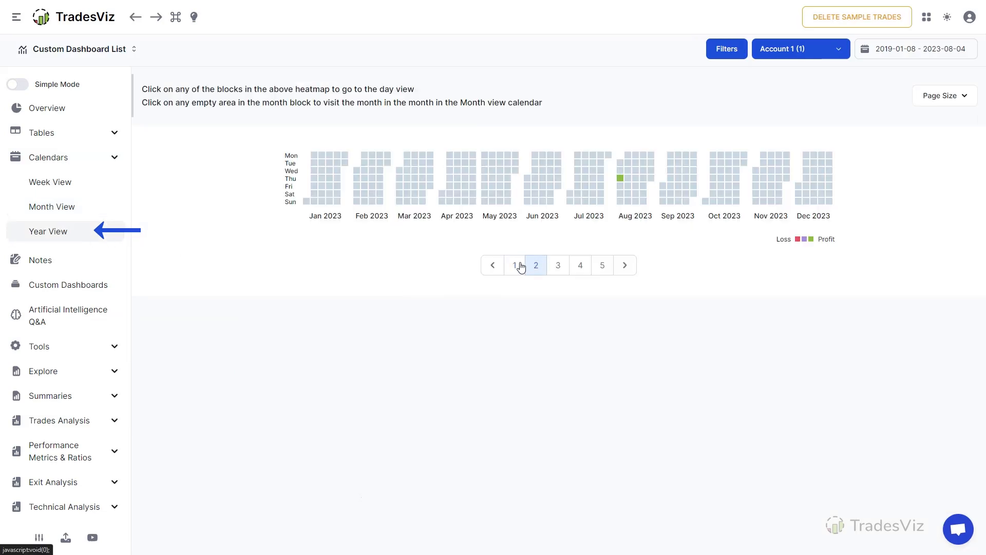
click(52, 207)
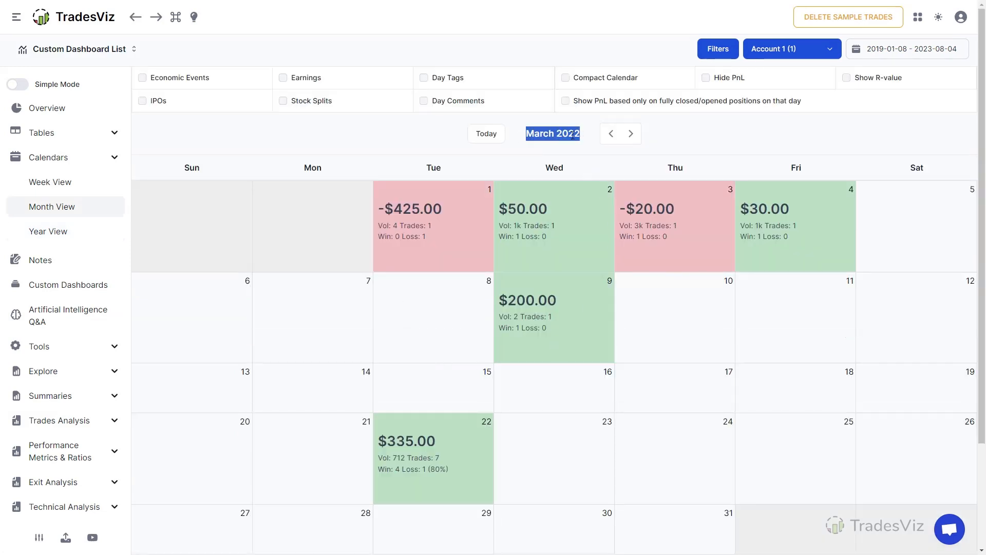
scroll(down, 3)
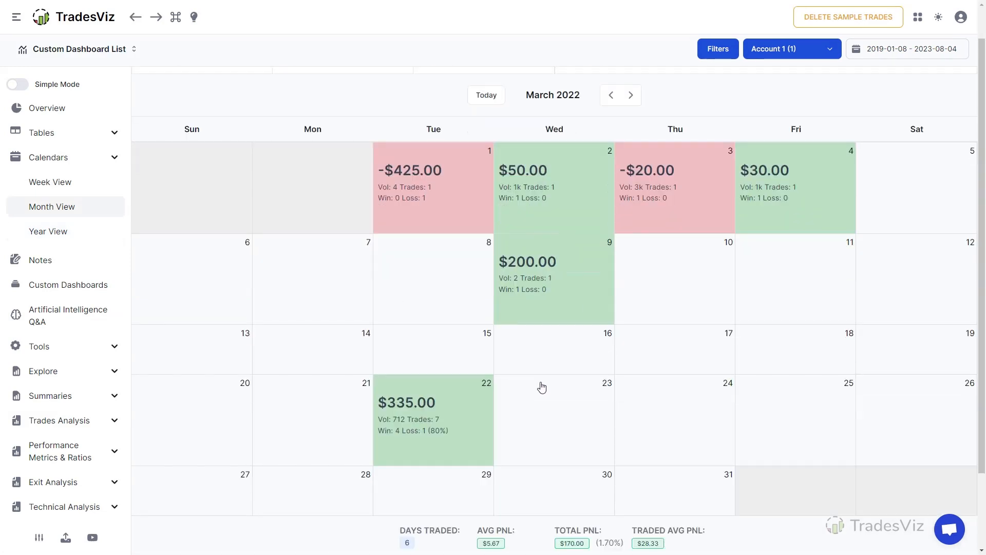
scroll(down, 3)
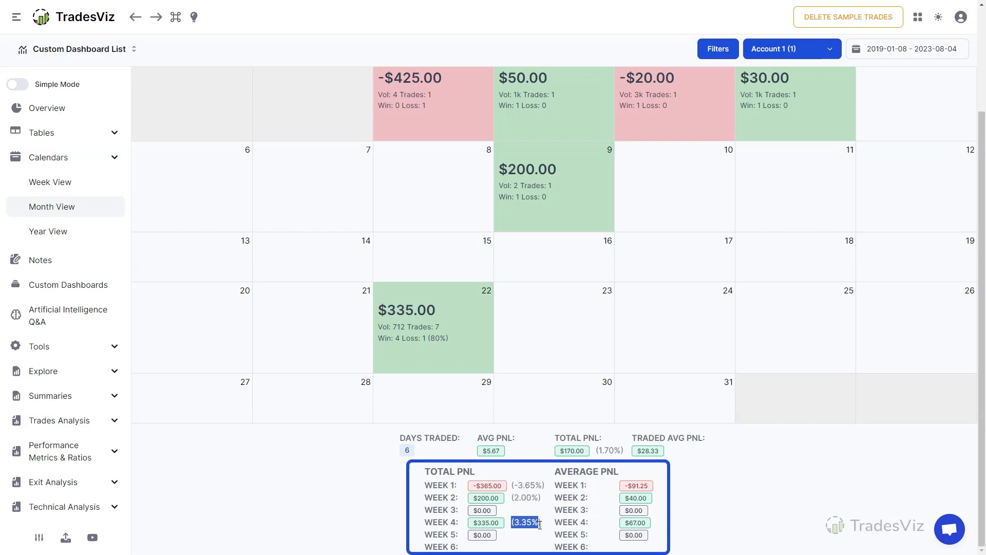
mouse_move(661, 530)
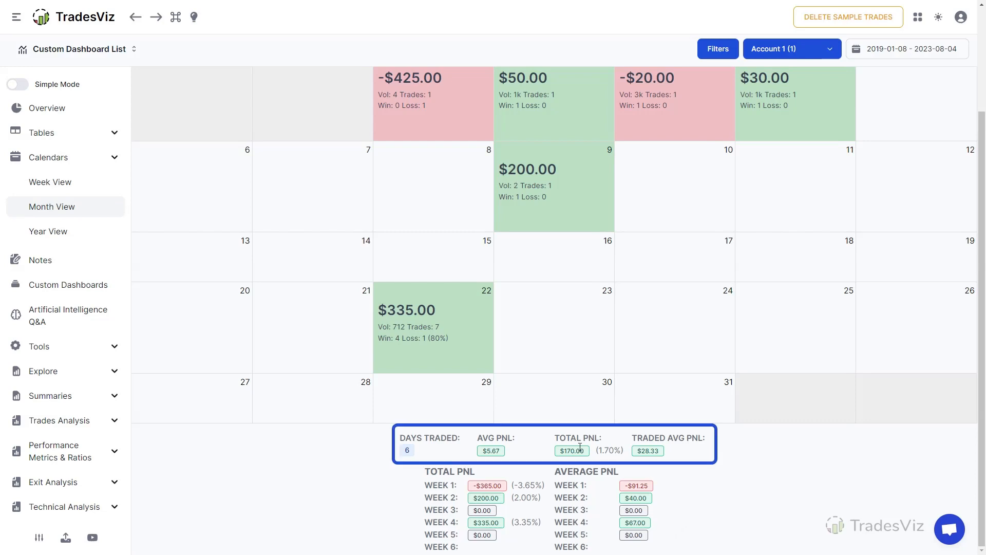
mouse_move(738, 465)
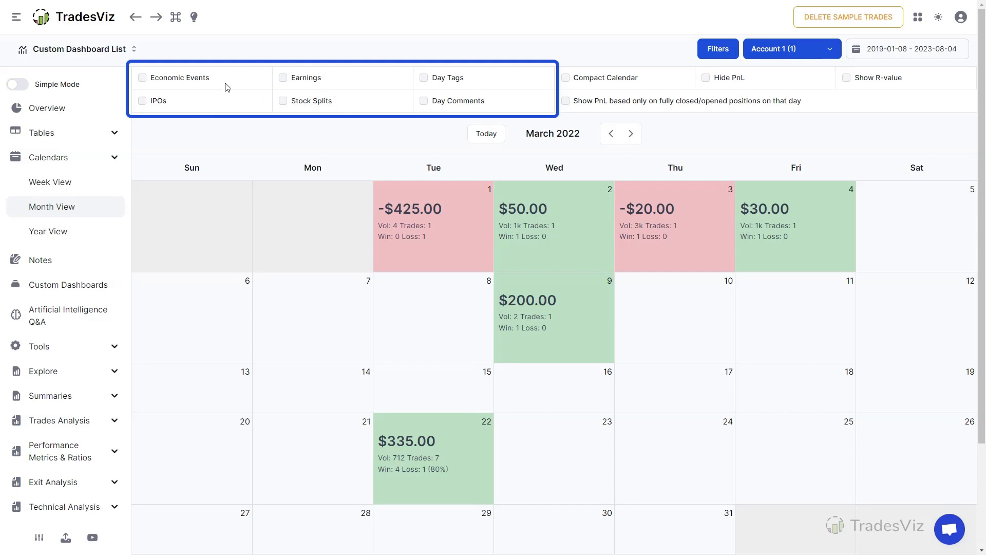
mouse_move(143, 82)
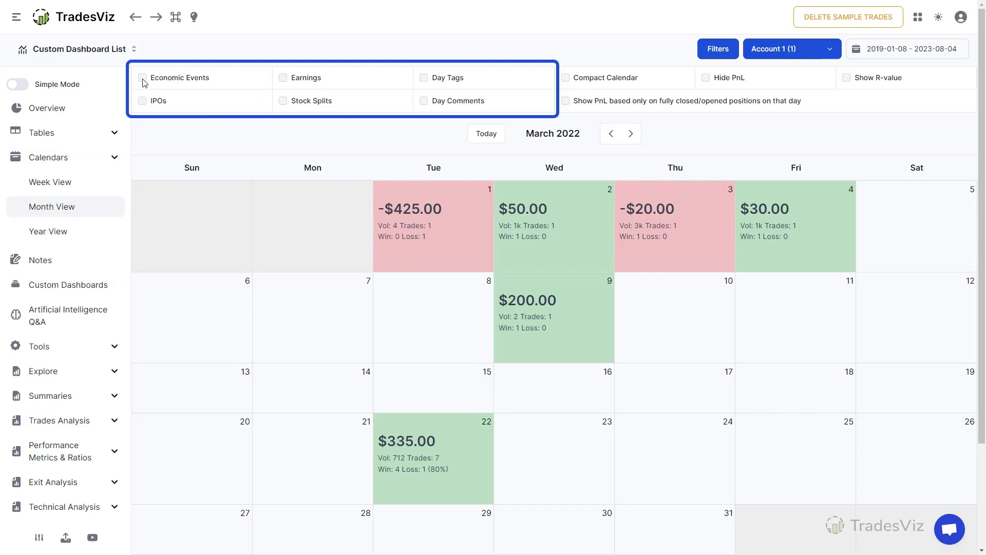
Overlay Economic Events and Earnings, then open the March 22, 2022 day detail
click(143, 78)
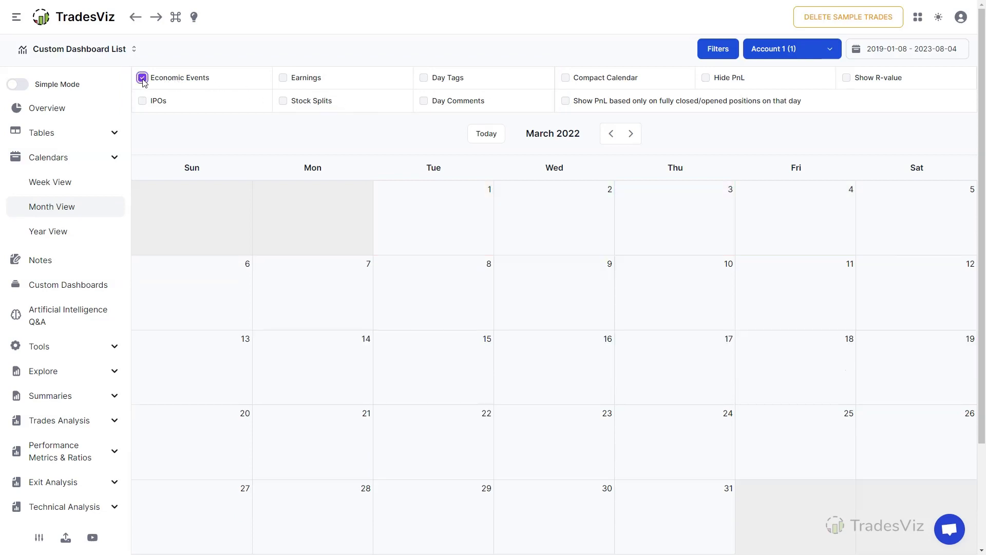
click(282, 78)
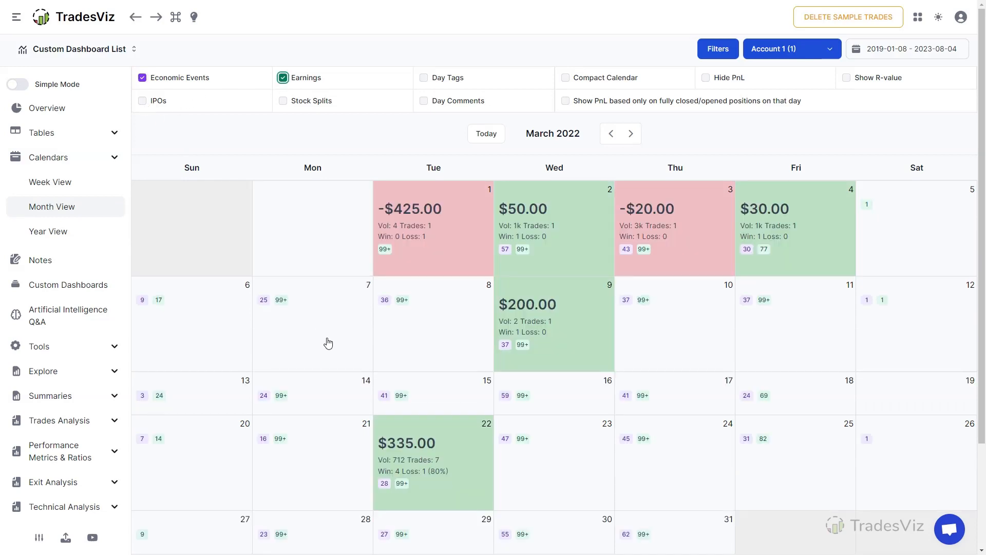
mouse_move(407, 494)
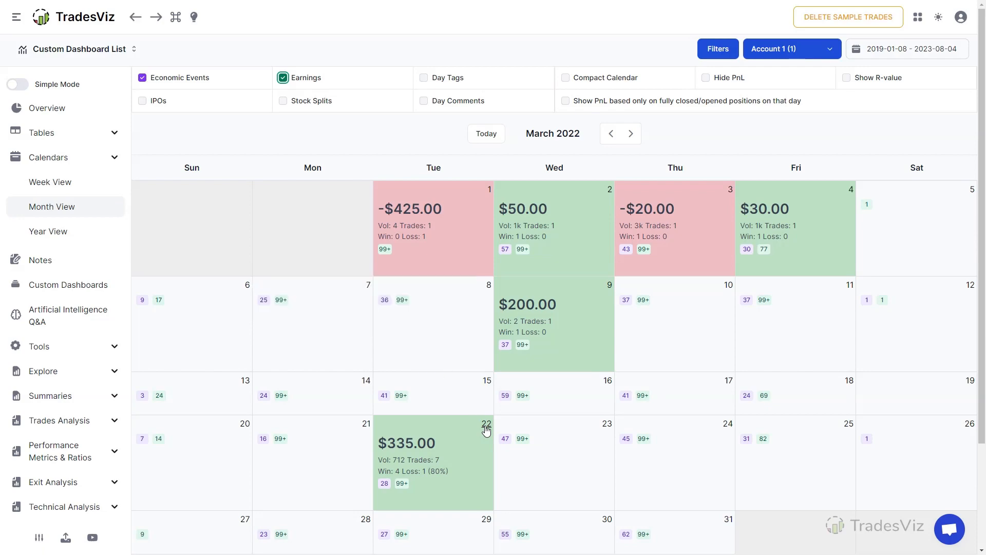
click(433, 462)
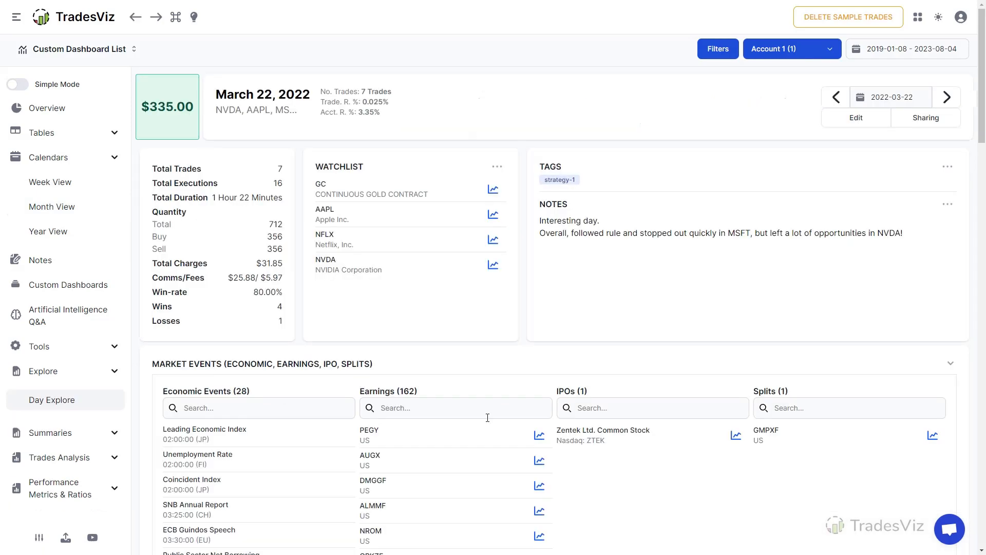
scroll(down, 3)
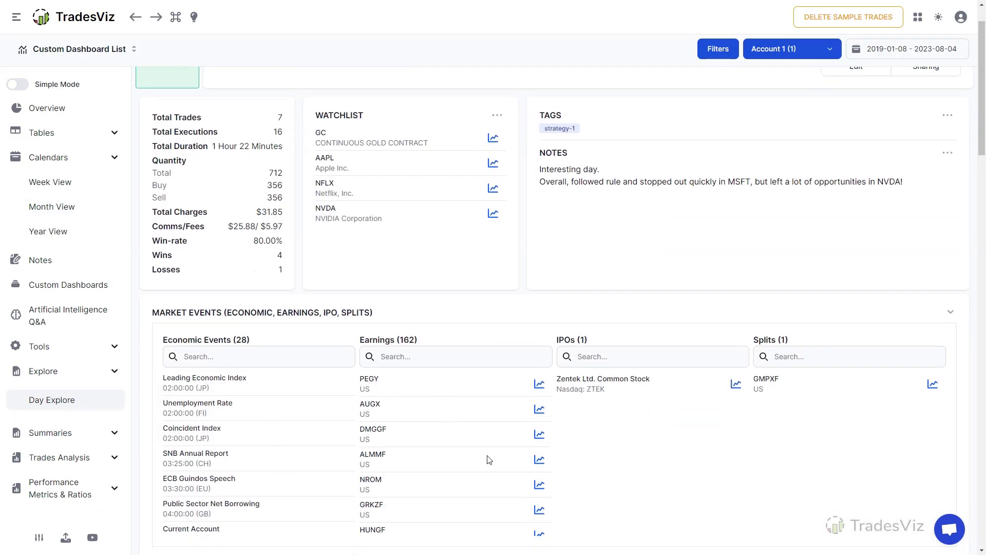
scroll(up, 3)
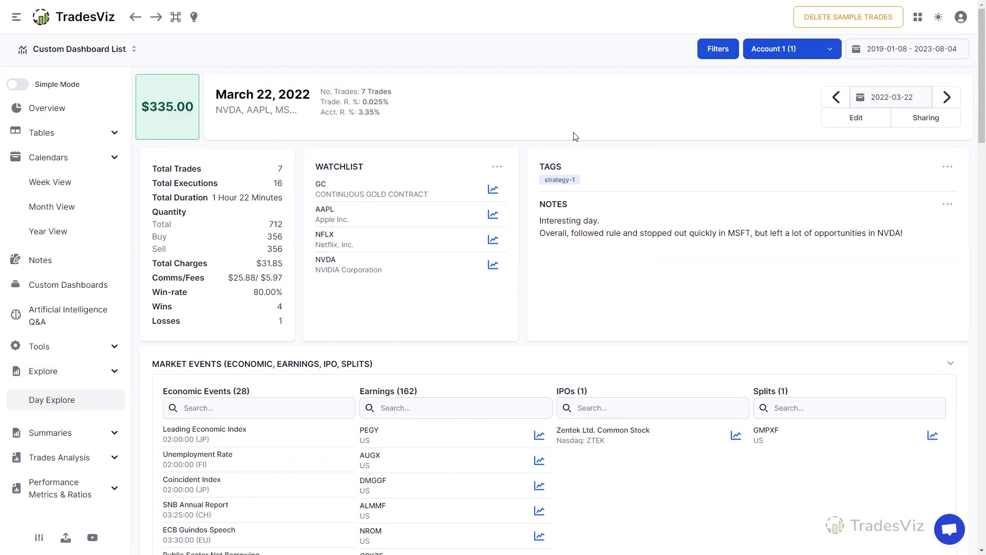
mouse_move(121, 232)
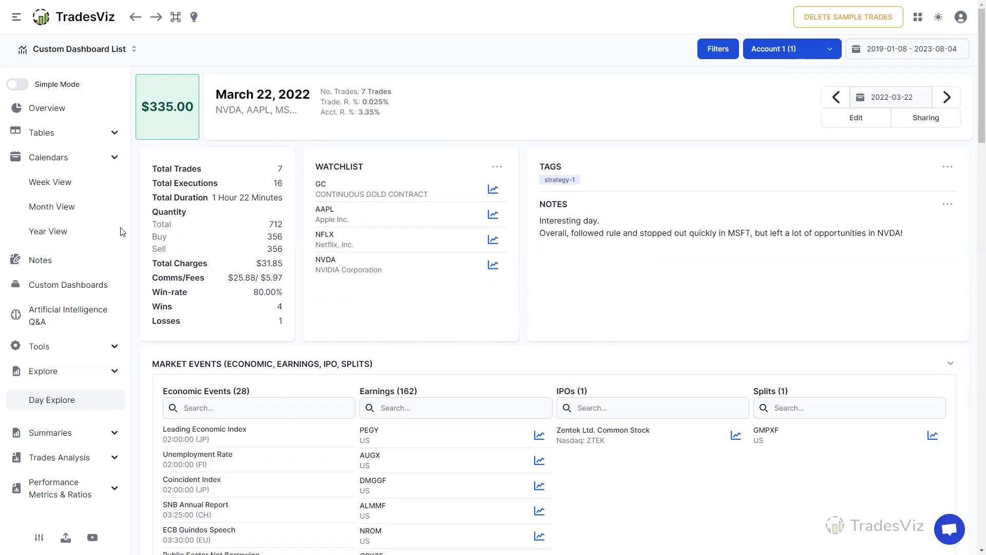
Show Day Tags and Day Comments, then scroll through the March 22 note
click(52, 206)
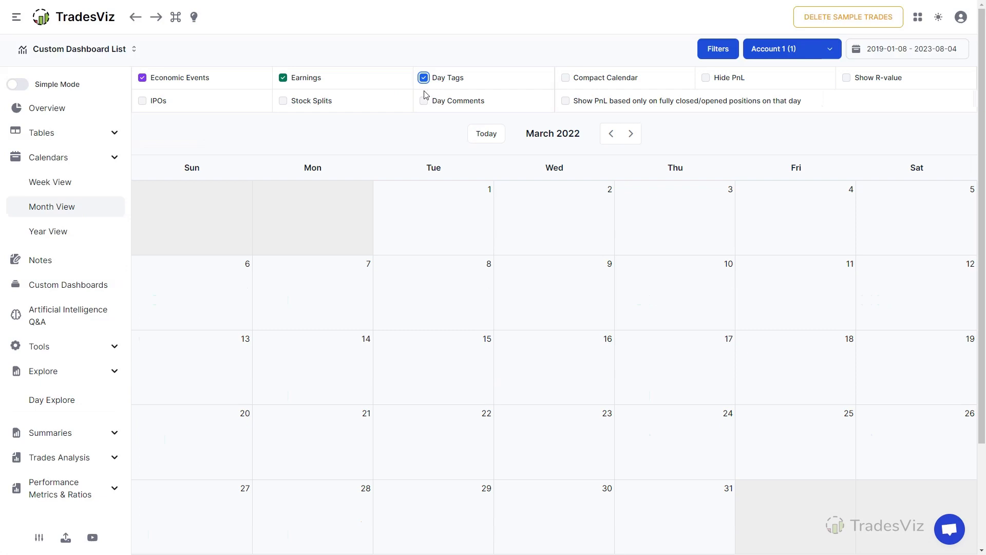
click(423, 100)
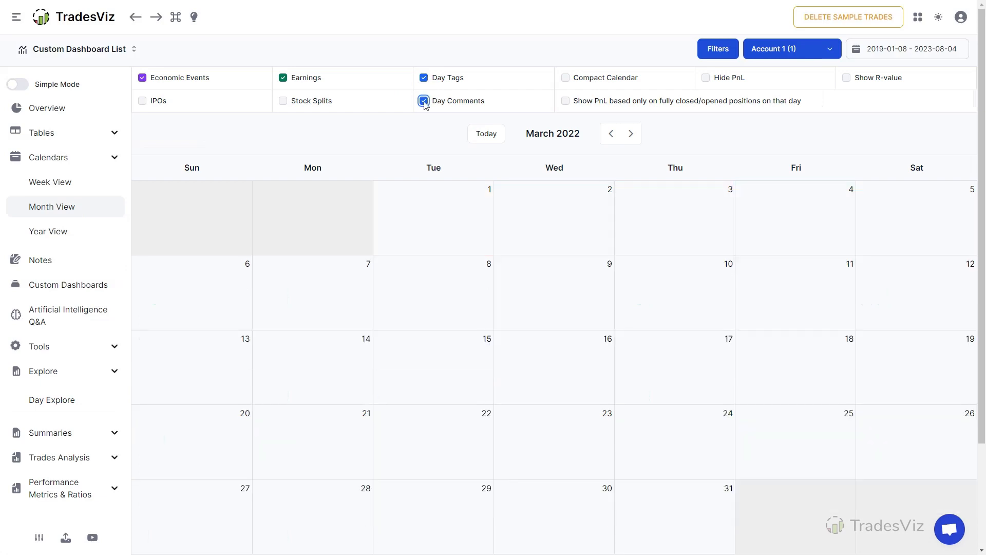
click(424, 100)
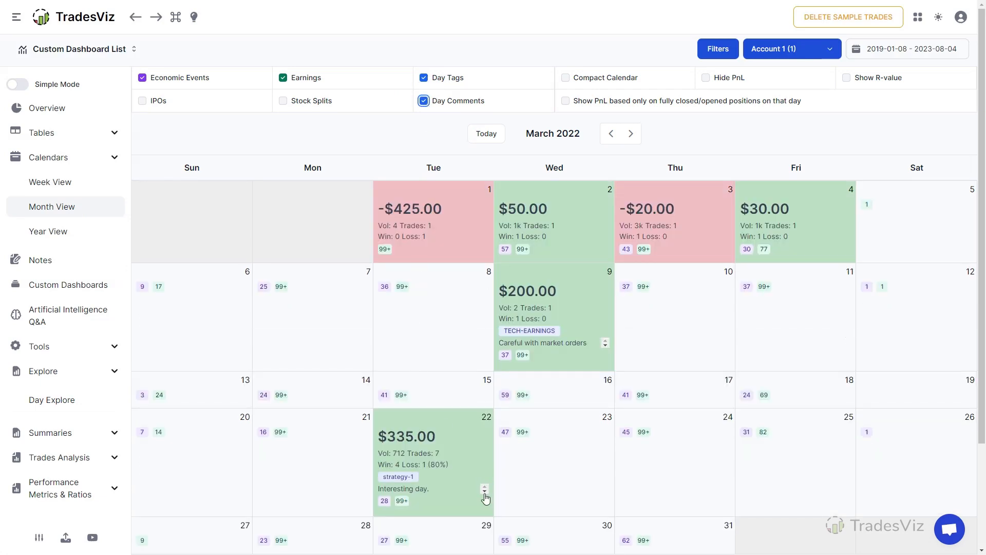
click(485, 489)
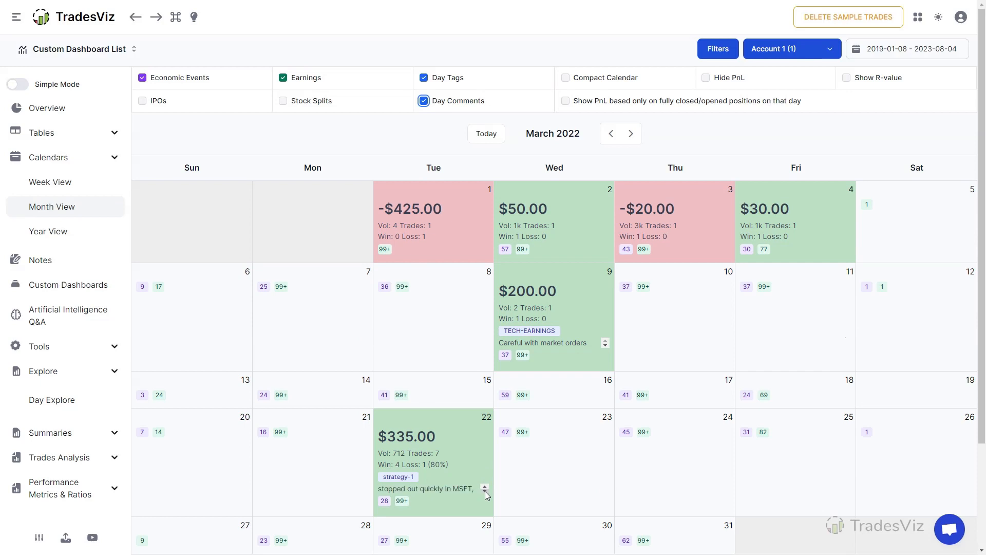
click(484, 490)
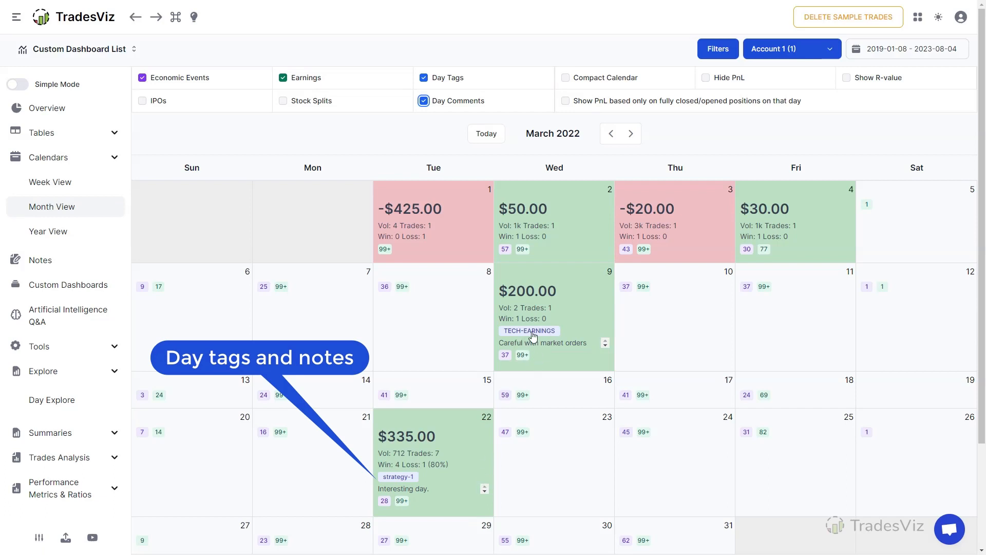
mouse_move(561, 456)
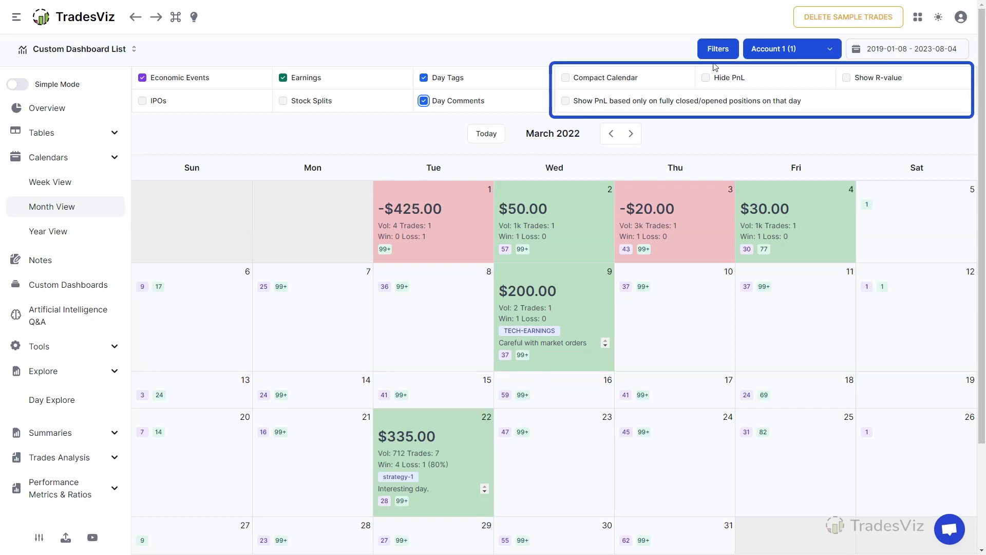
mouse_move(726, 134)
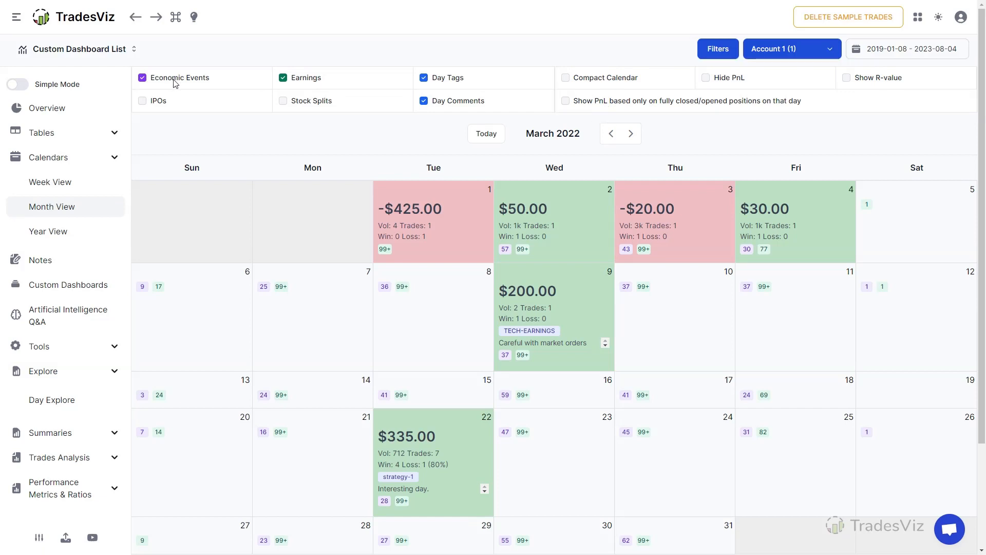
Clear the event overlays, try Compact Calendar, then enable Hide PnL
click(566, 78)
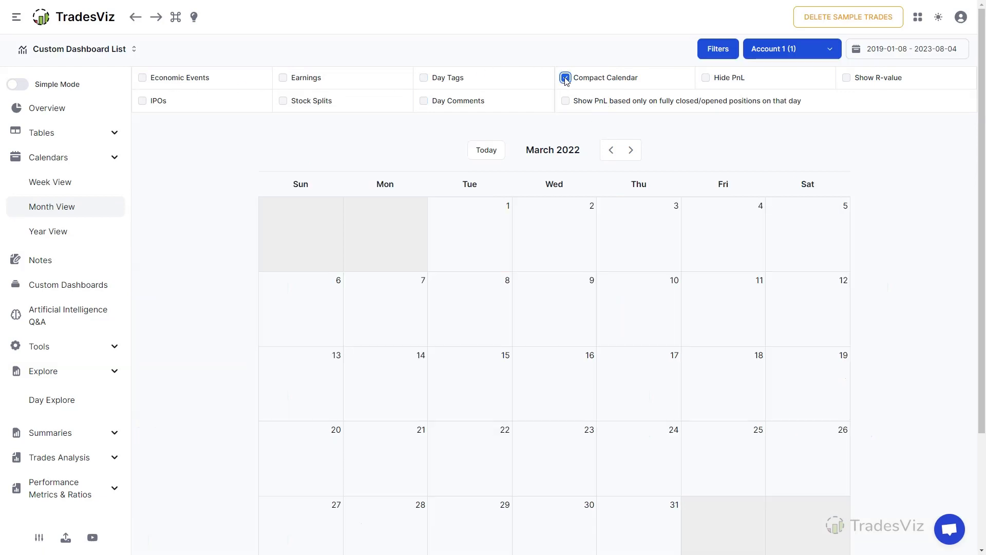
click(565, 77)
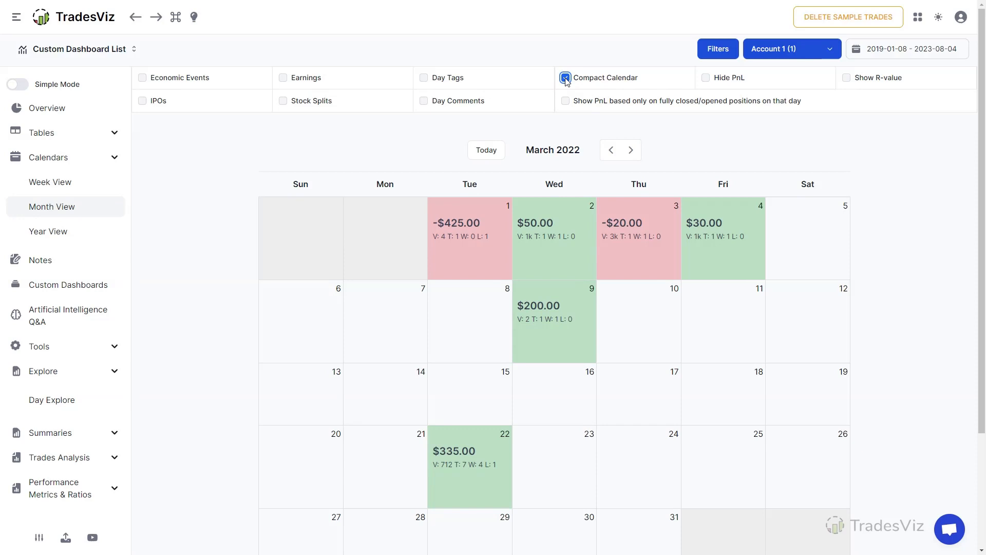
click(566, 77)
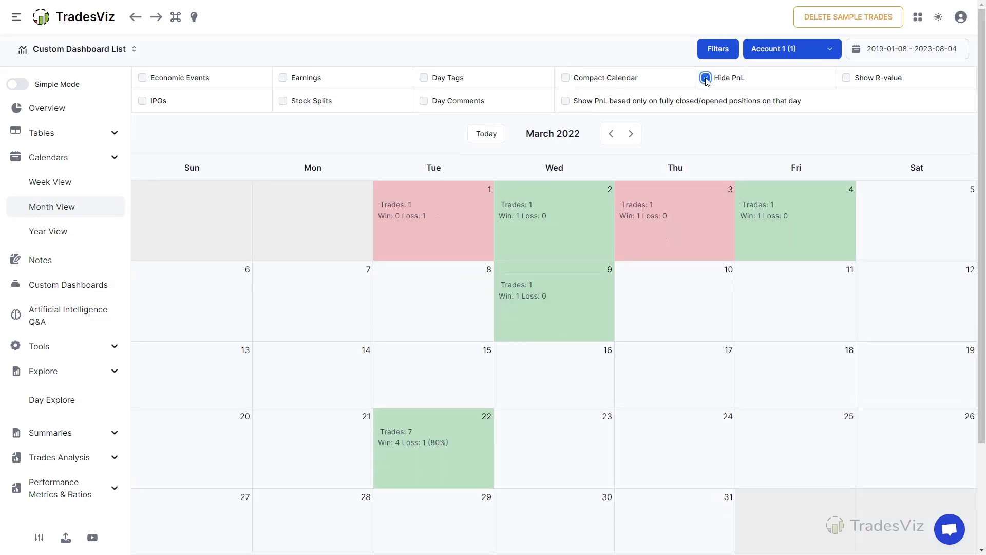
Untick Hide PnL, preview Show R-value, then untick it for dollar figures
click(848, 77)
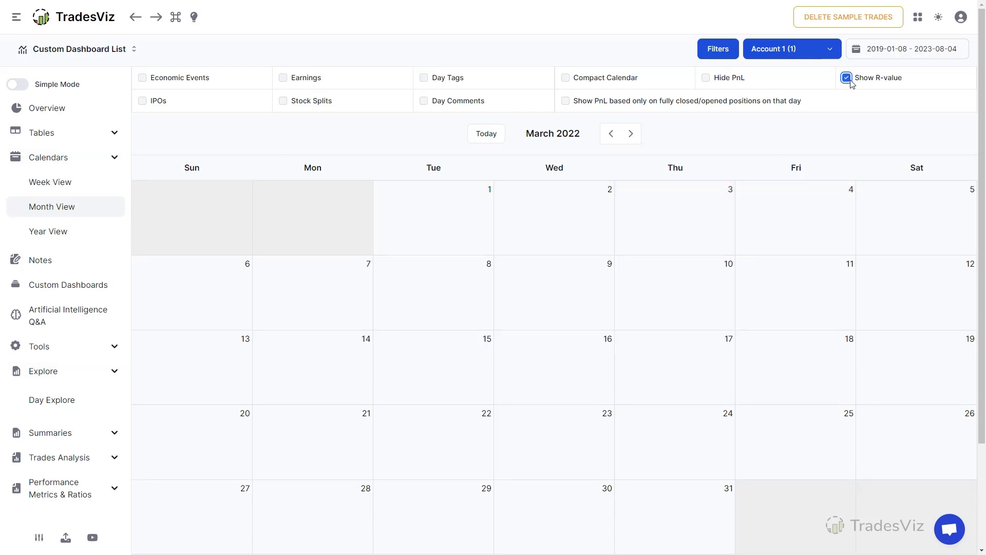
click(846, 77)
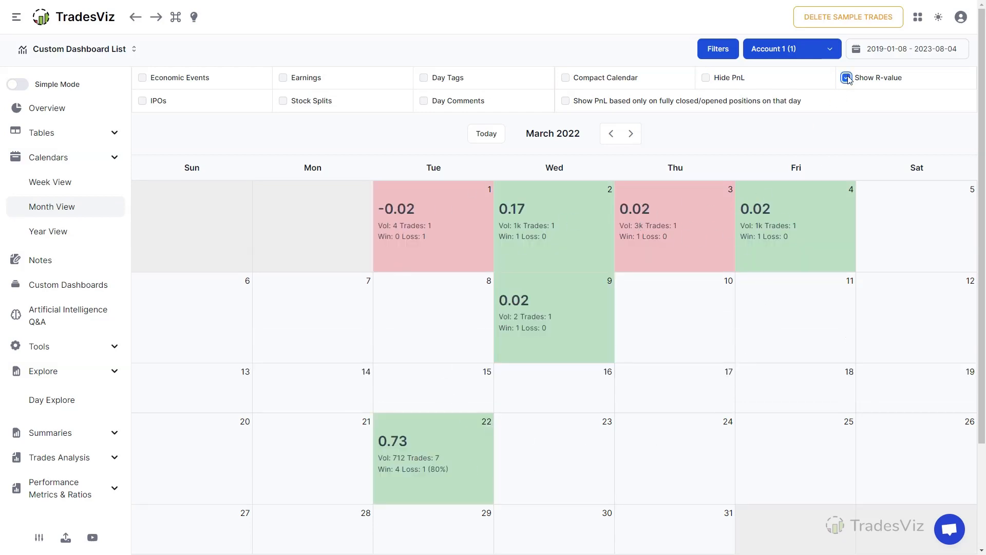
click(843, 78)
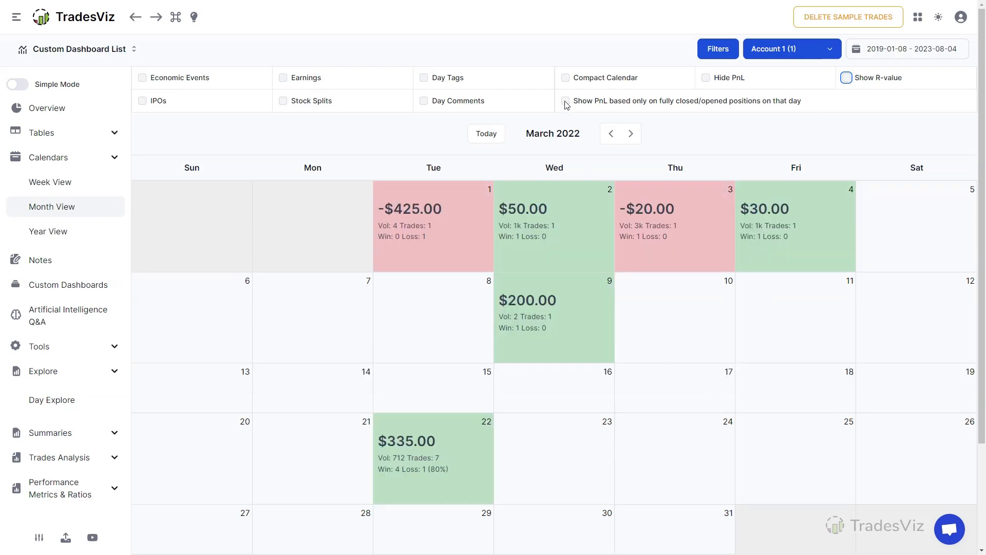
click(565, 101)
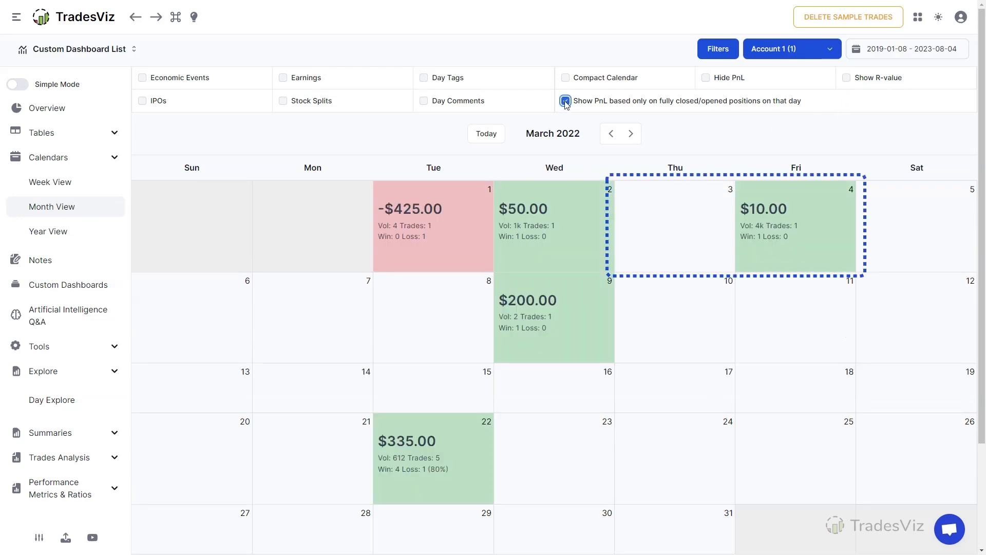
click(565, 101)
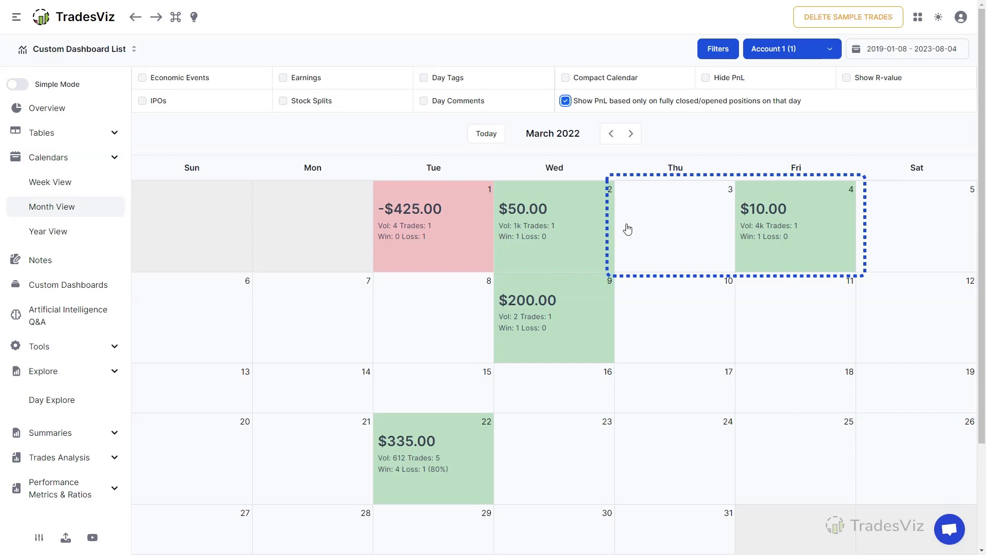
click(565, 100)
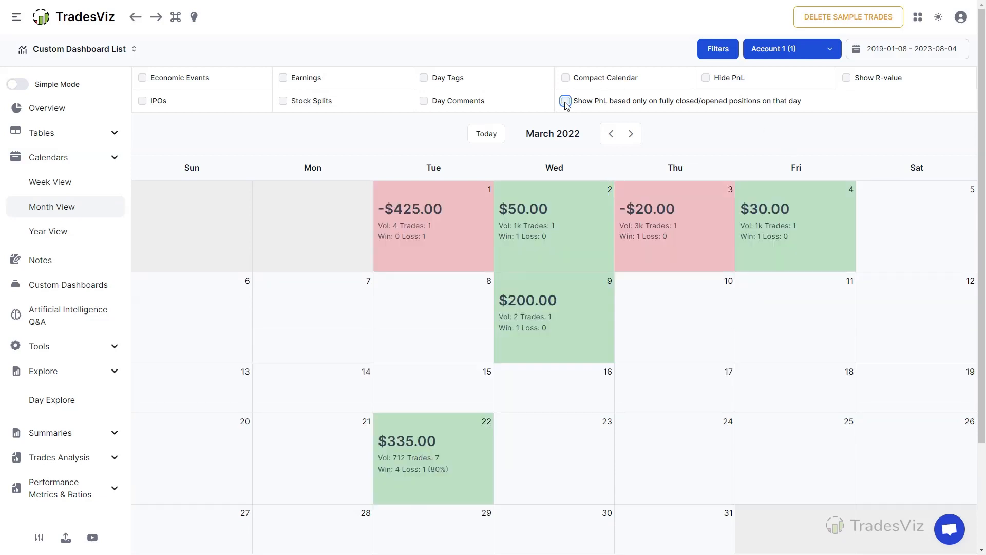
click(565, 100)
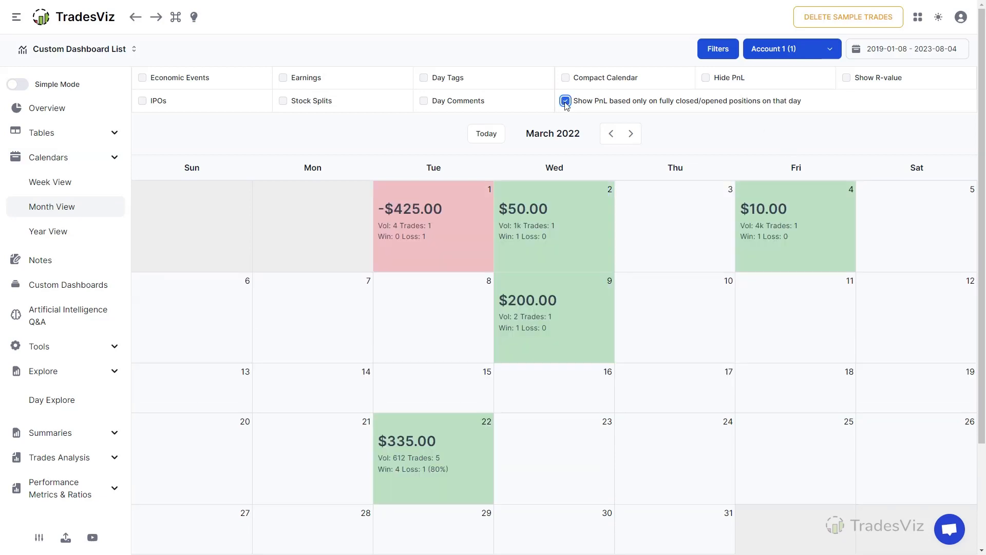
click(565, 101)
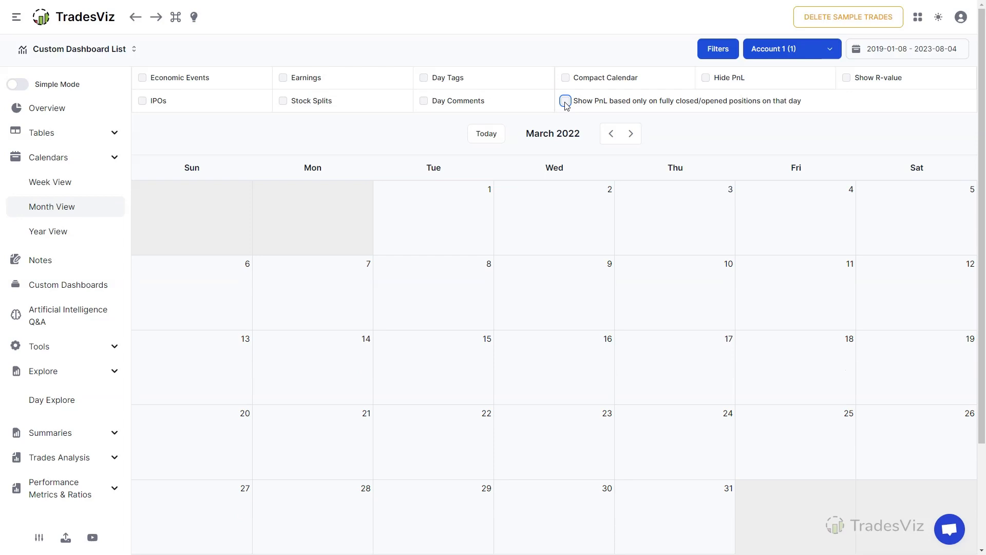
click(565, 101)
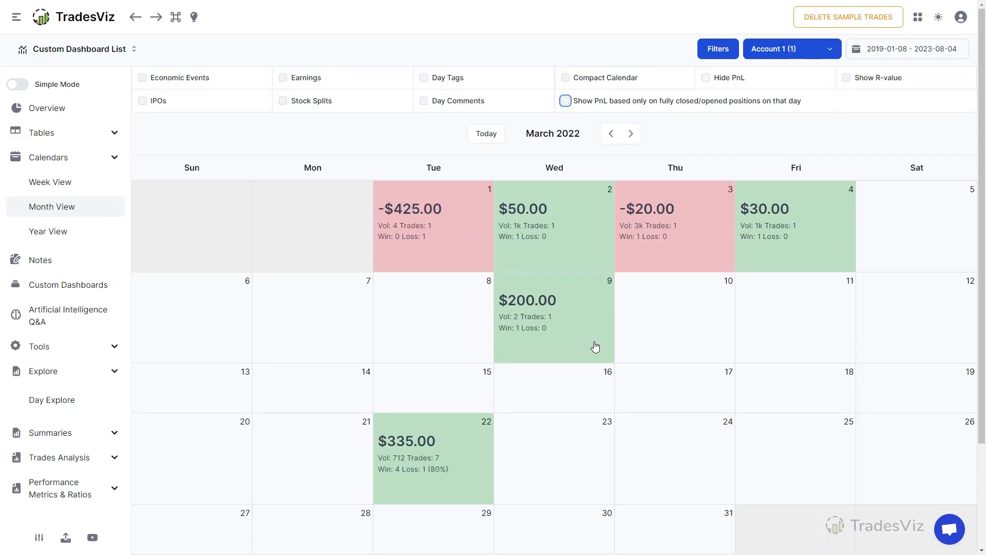
mouse_move(66, 233)
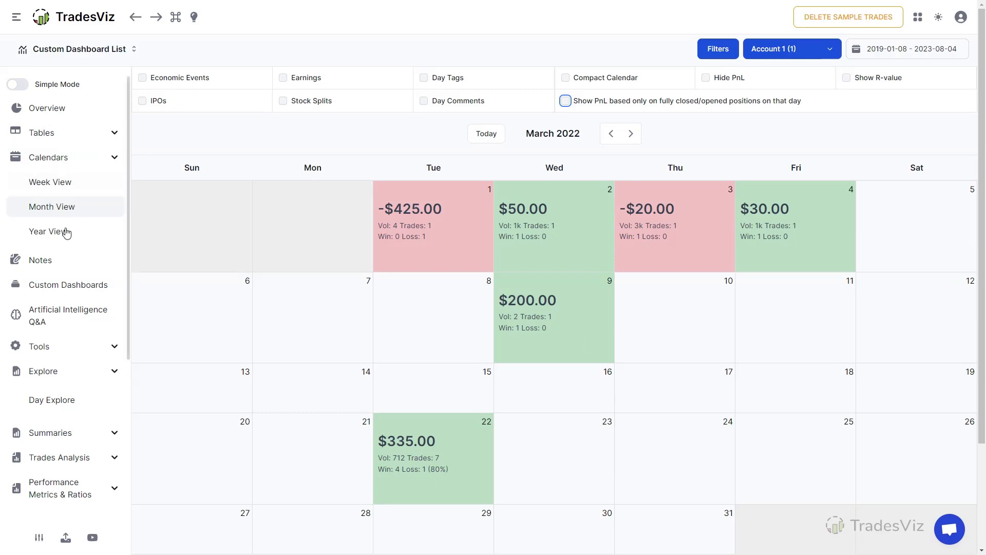
click(68, 284)
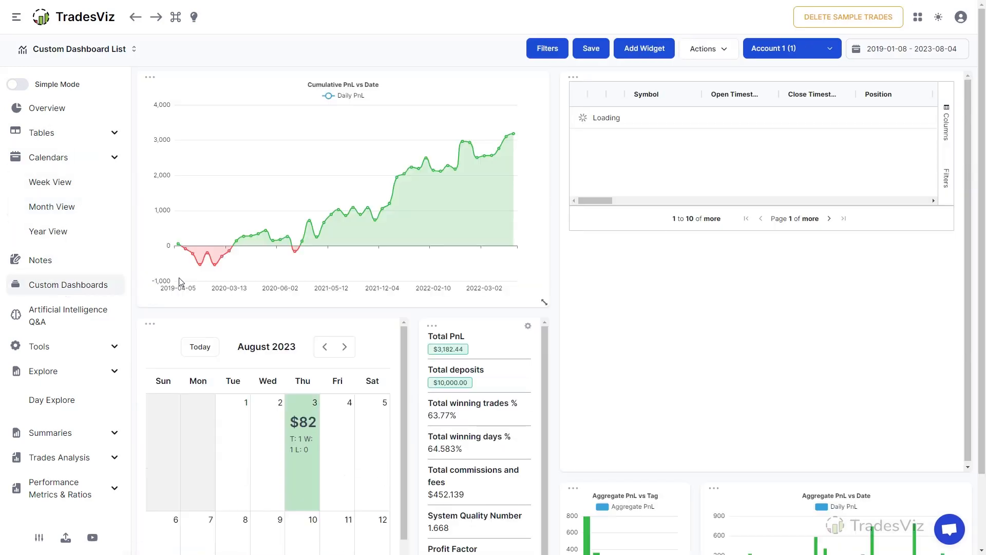
scroll(down, 3)
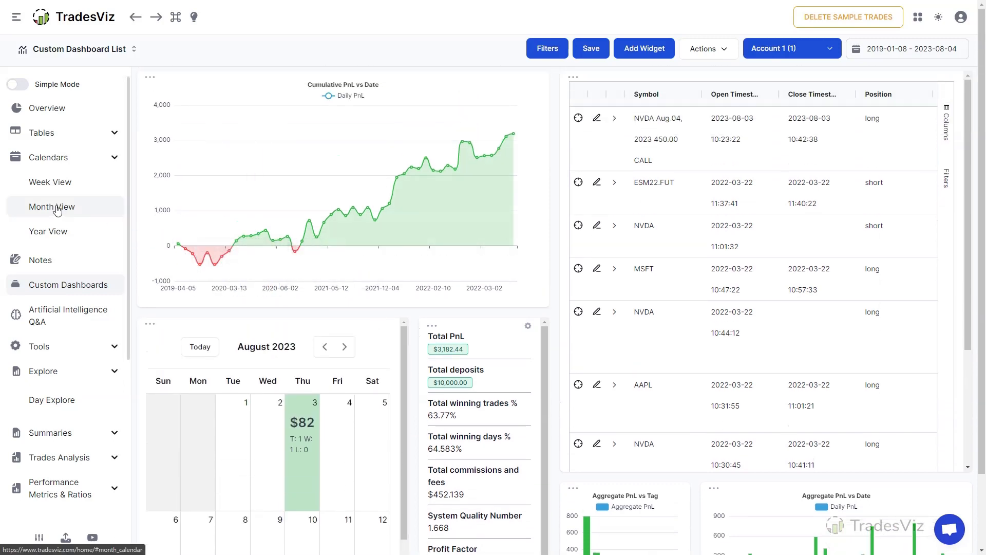
click(52, 207)
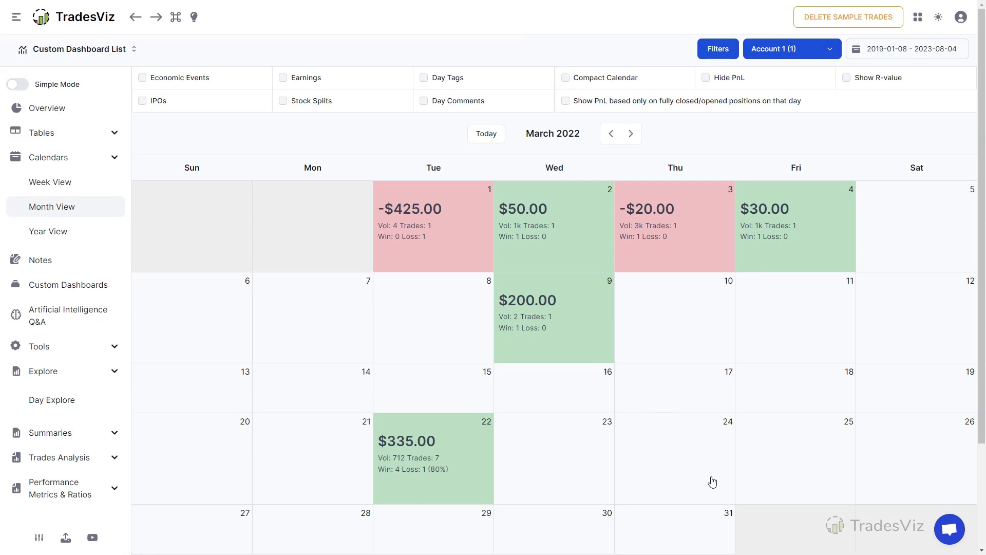